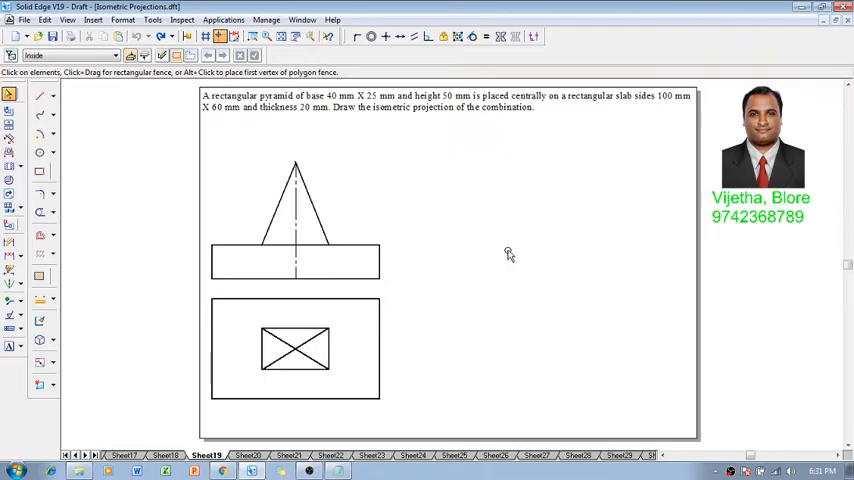
pyautogui.moveTo(651, 322)
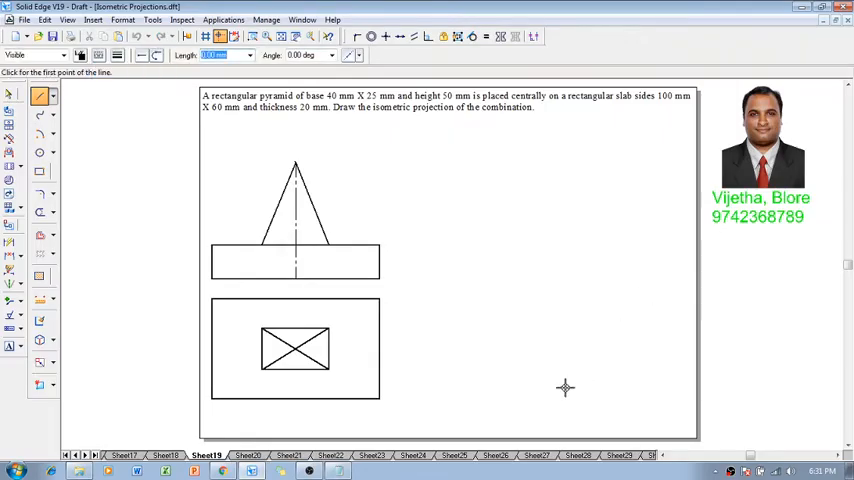
pyautogui.moveTo(508, 400)
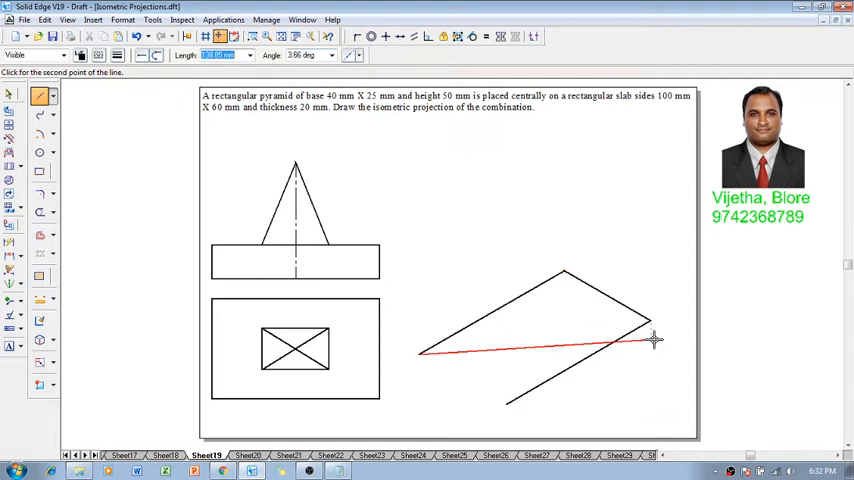
# Step: Finish an isometric edge of the slab's top-face parallelogram beside the orthographic views
pyautogui.click(508, 405)
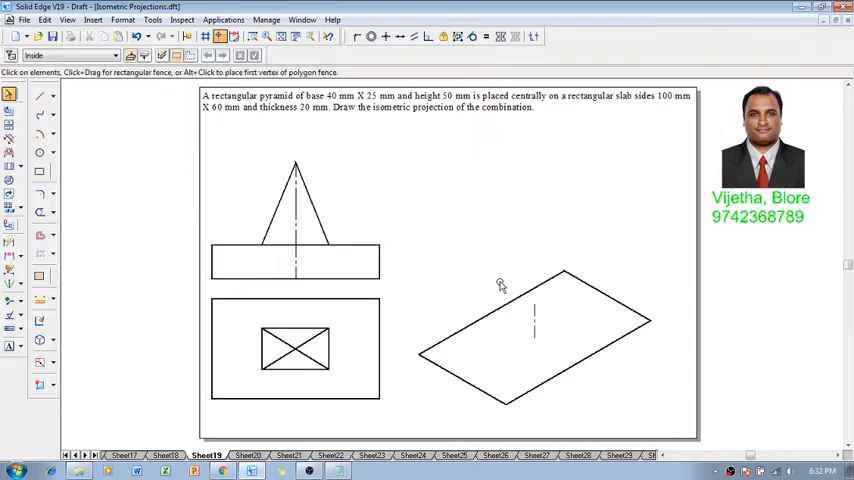
# Step: Add the slab's 20 mm vertical edges and lower outline, then trim the hidden back edges
pyautogui.moveTo(500, 285); pyautogui.dragTo(663, 425)
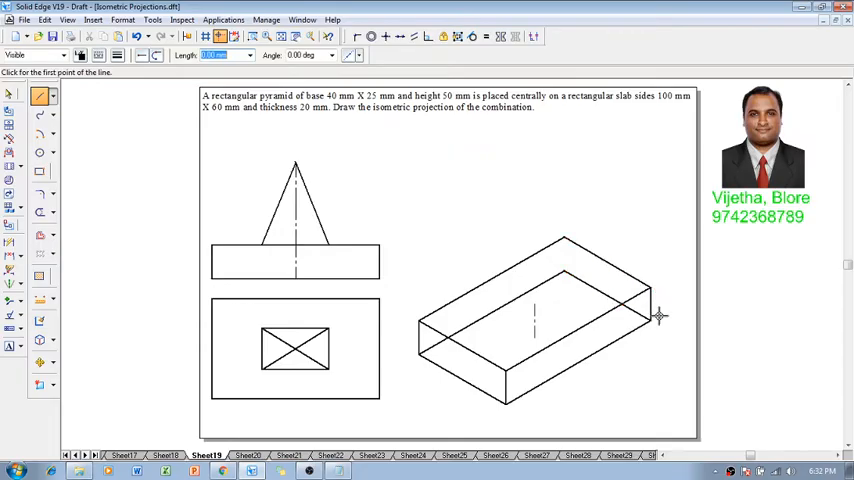
pyautogui.moveTo(419, 353); pyautogui.dragTo(560, 272)
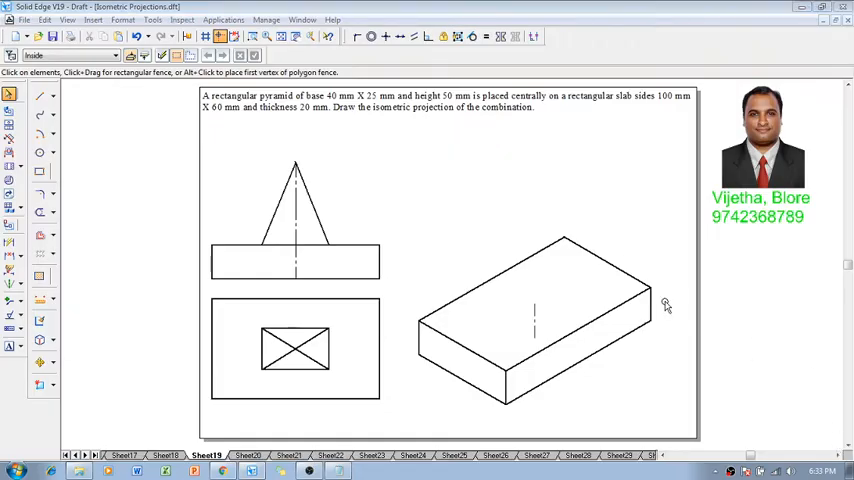
pyautogui.moveTo(528, 217)
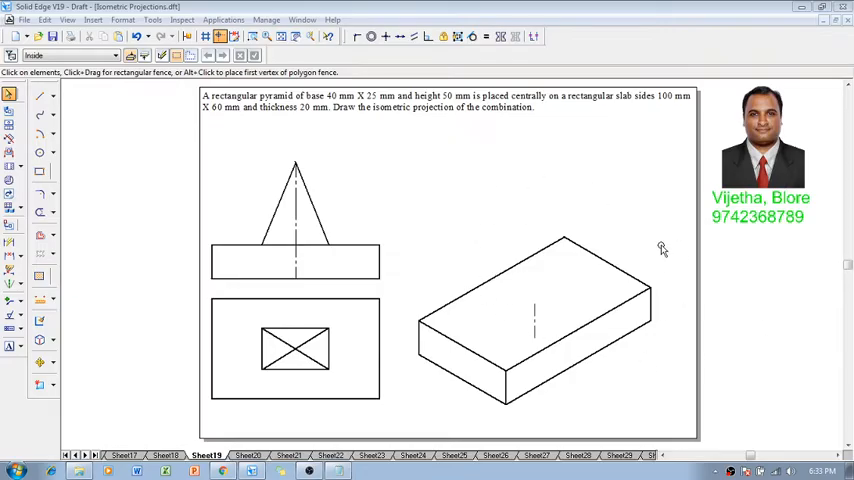
pyautogui.moveTo(295, 350)
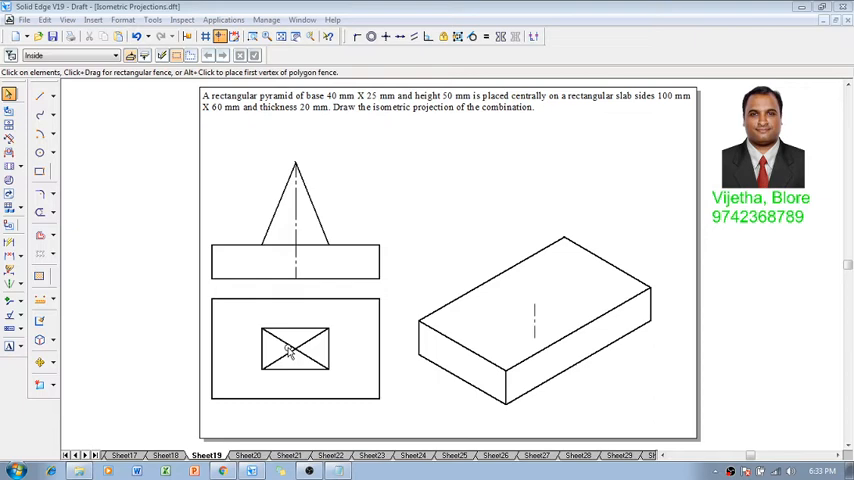
# Step: Start the pyramid's base parallelogram with a line from its first corner above the slab
pyautogui.click(38, 95)
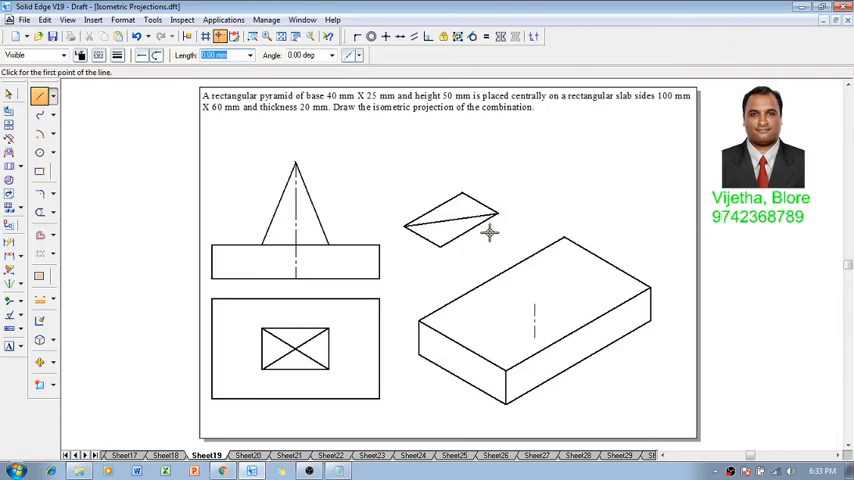
pyautogui.click(490, 233)
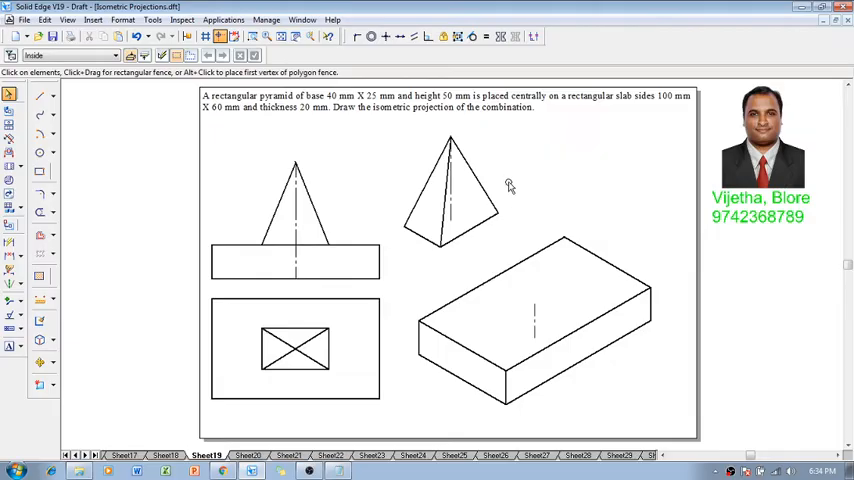
# Step: Move the isometric pyramid from its base centre onto the slab's centre mark
pyautogui.click(450, 190)
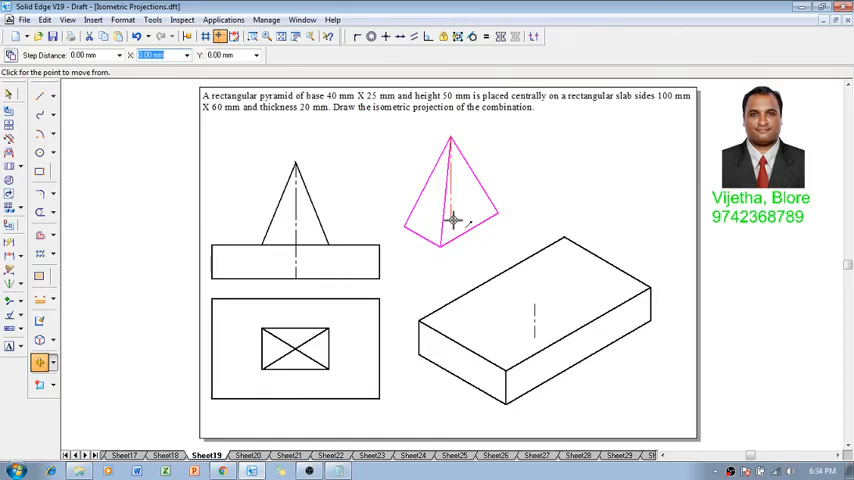
pyautogui.moveTo(453, 218); pyautogui.dragTo(560, 240)
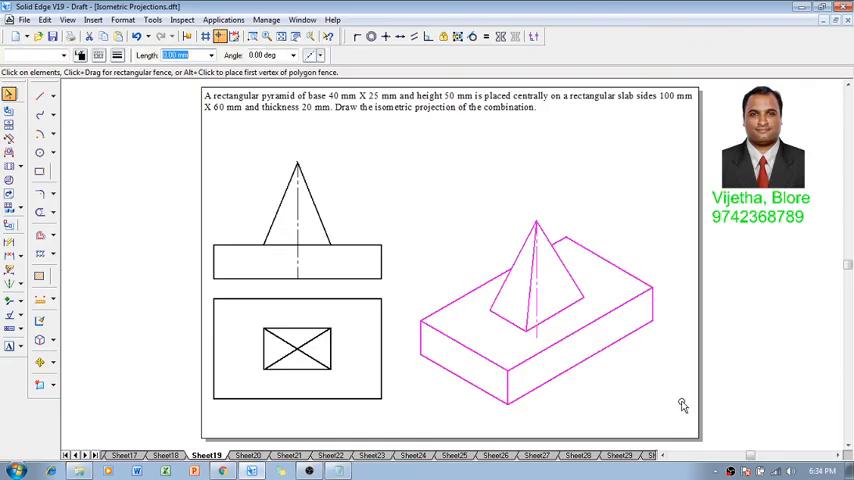
# Step: Choose Scale from the Move flyout to reduce the selected pyramid-and-slab drawing
pyautogui.click(40, 361)
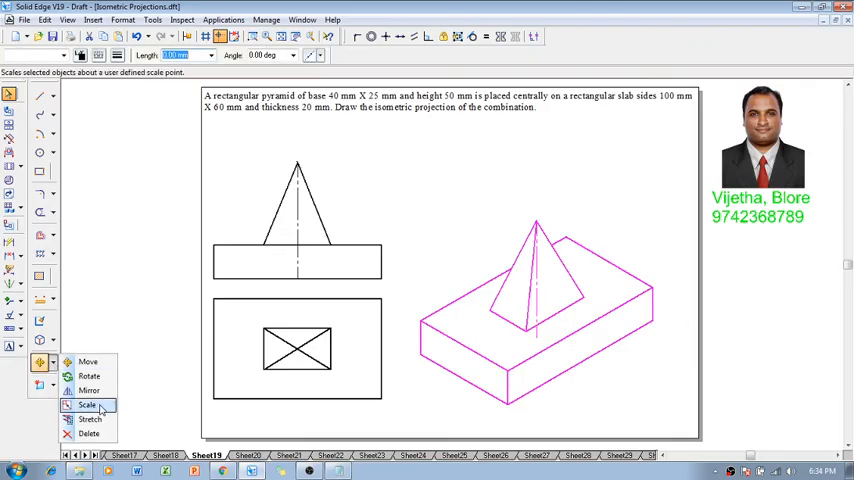
pyautogui.click(88, 404)
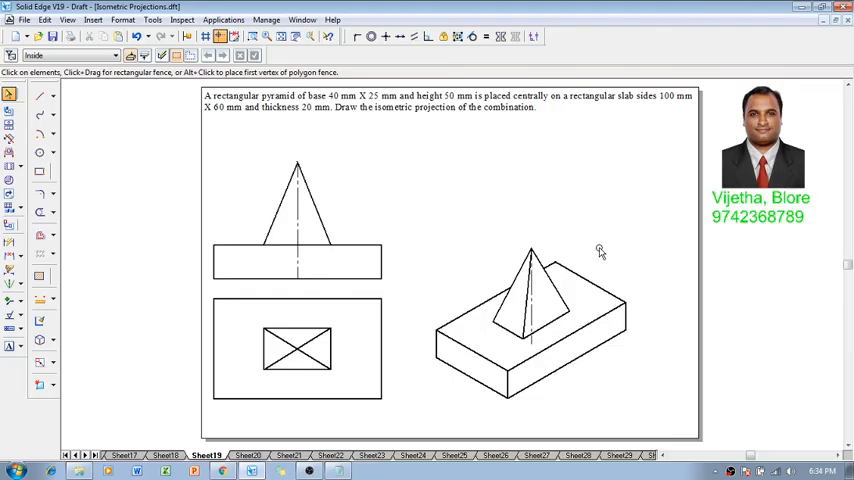
pyautogui.moveTo(807, 270)
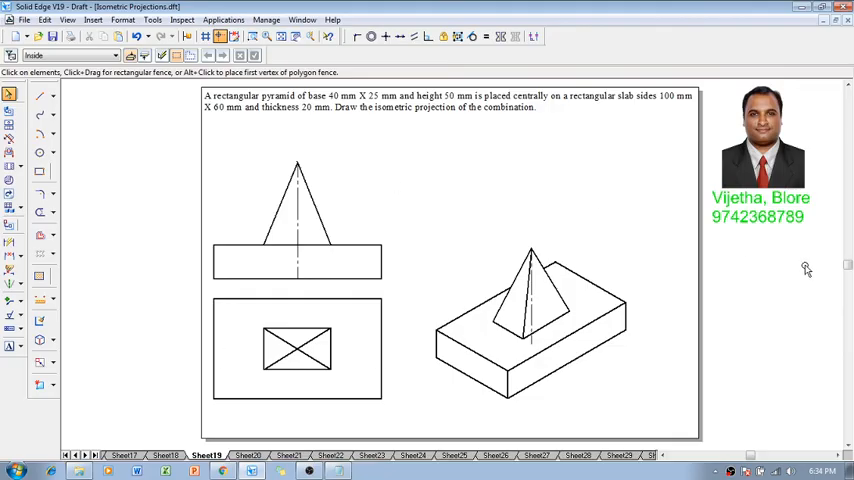
pyautogui.moveTo(785, 262)
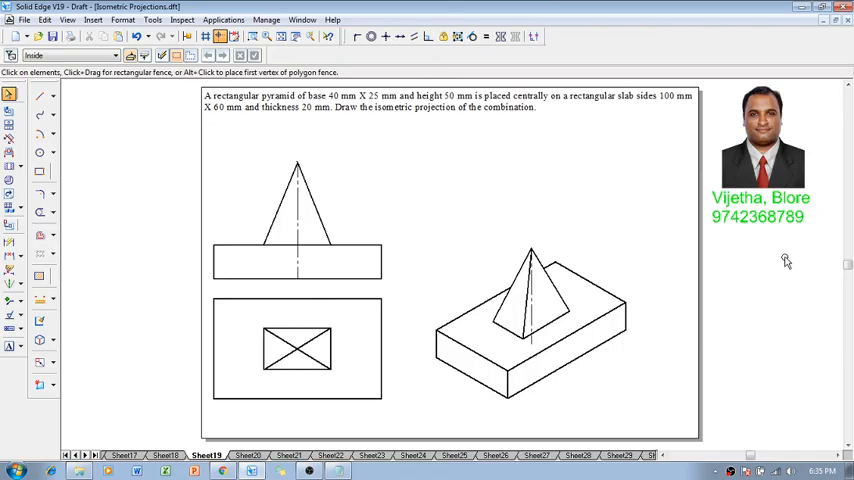
pyautogui.moveTo(785, 262)
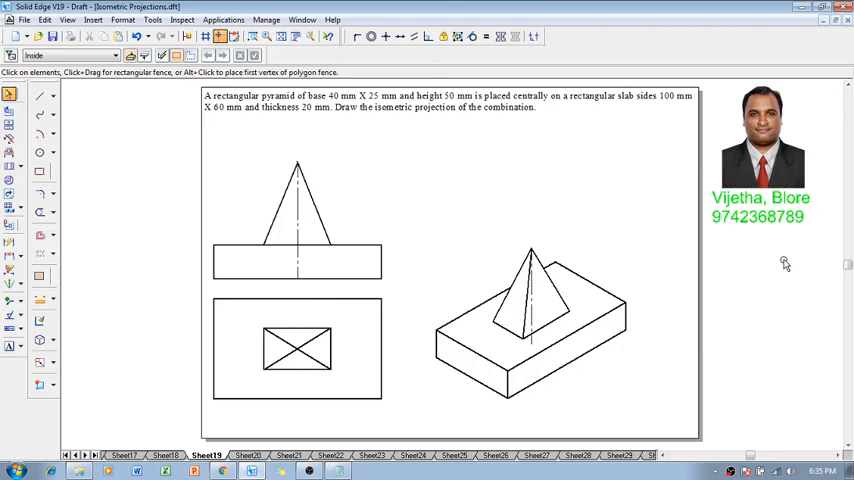